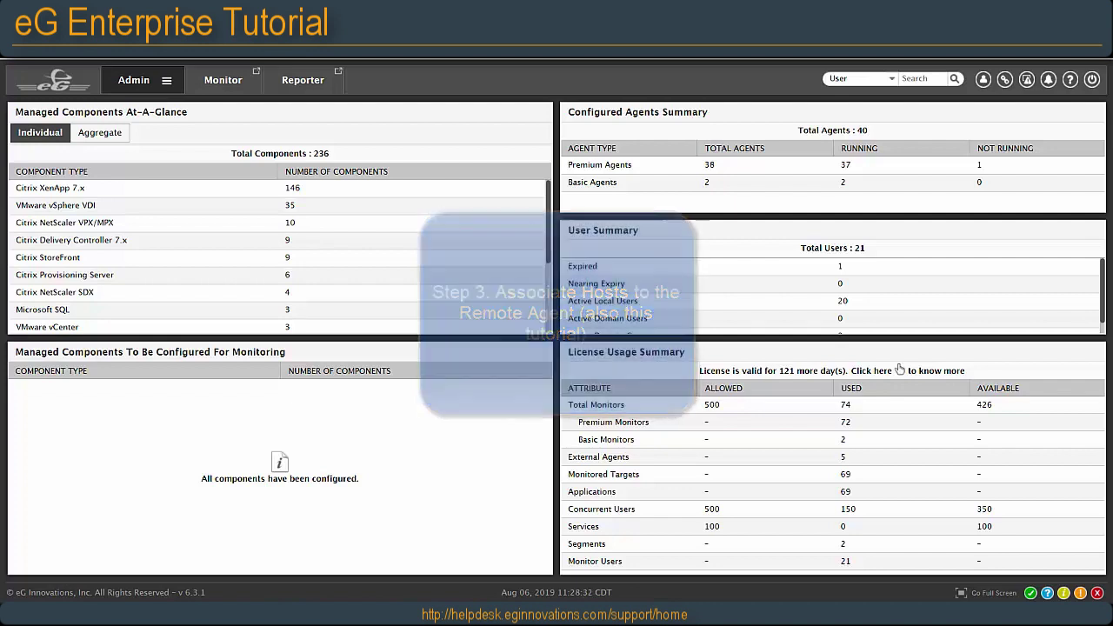
- Reach the Remote Agent Configuration page via Admin > Agents > Remote Agents
click(167, 80)
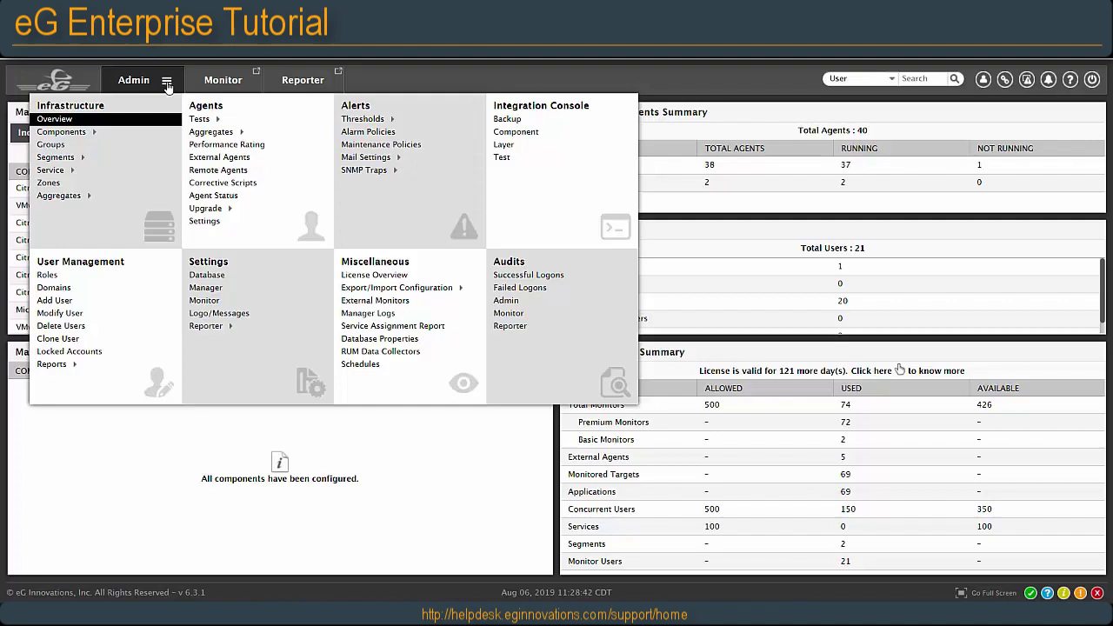
click(133, 80)
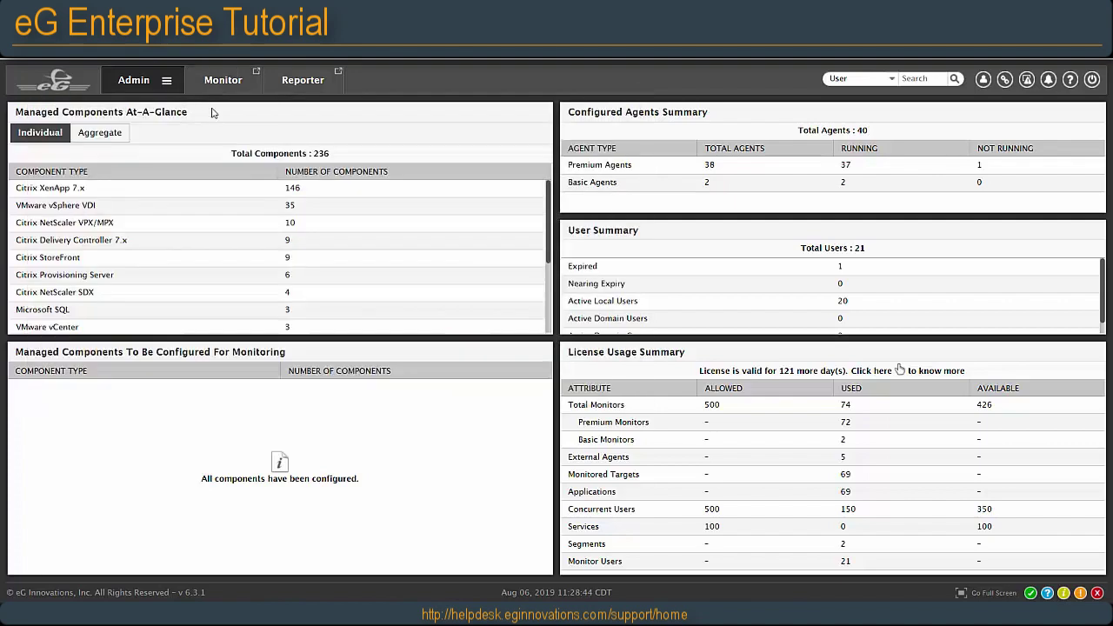
click(132, 80)
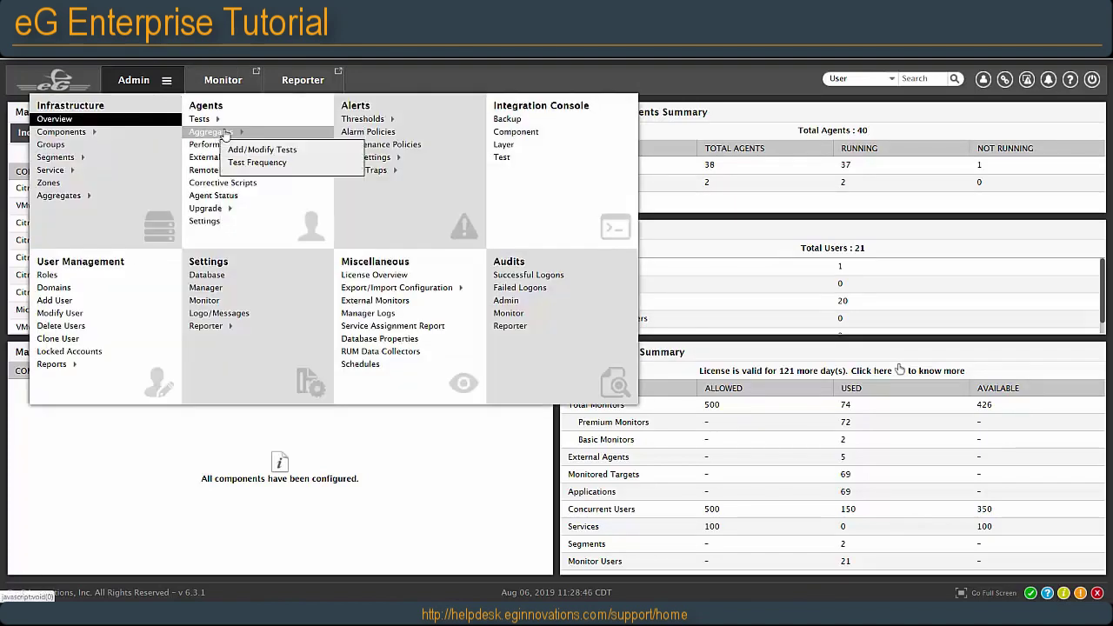
mouse_move(217, 170)
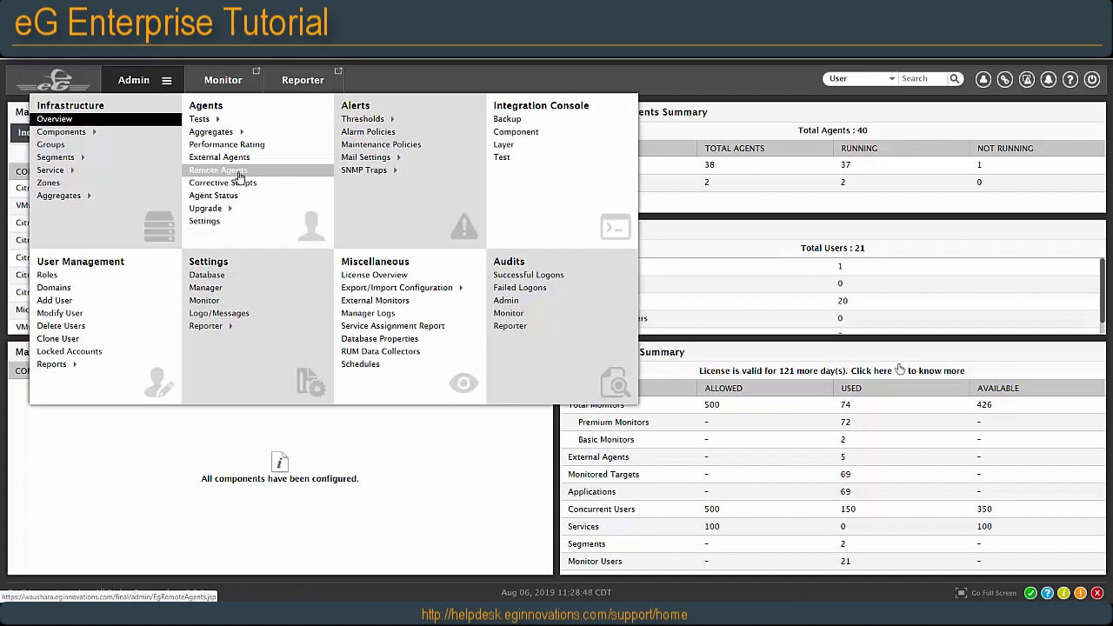
click(217, 170)
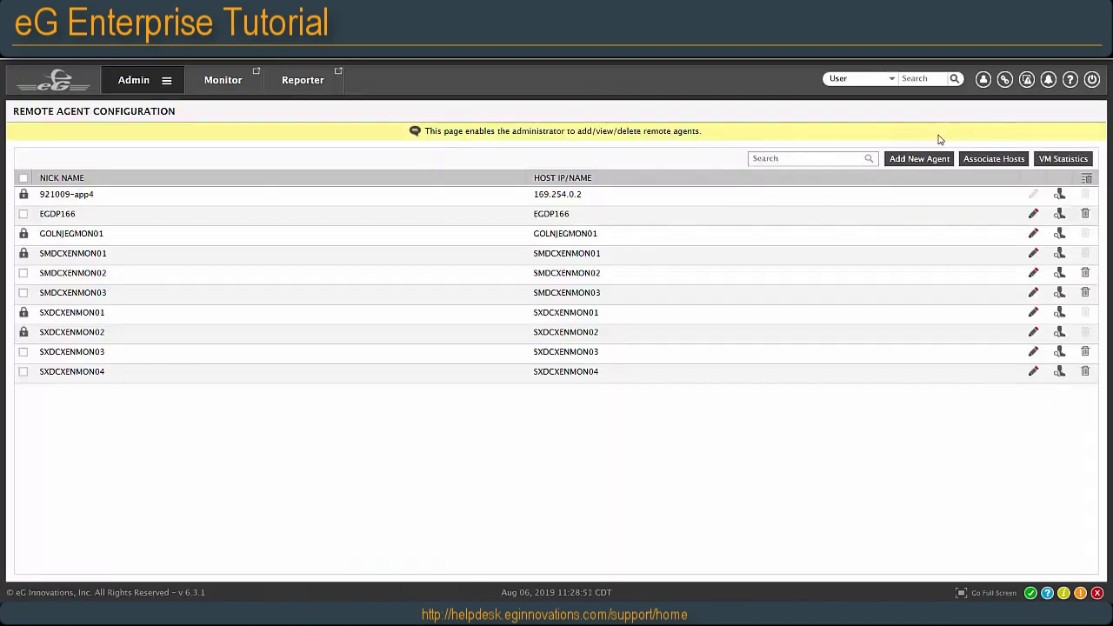
- Add remote agent eg_collector as Host IP/Name and nickname, External agent Yes, and update
click(918, 159)
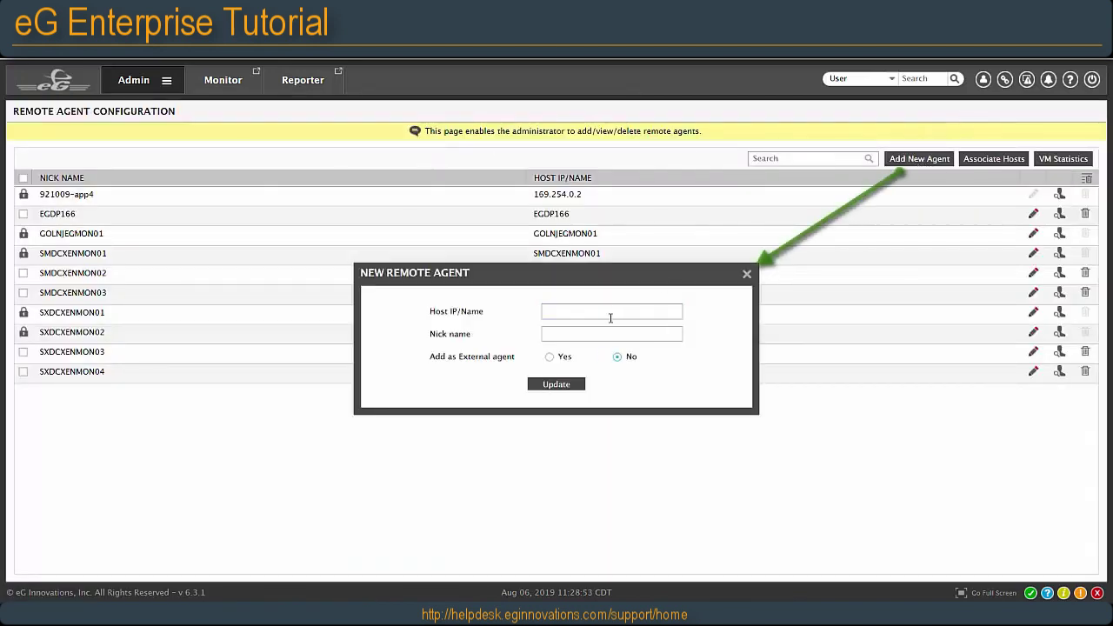
text(eg_collector)
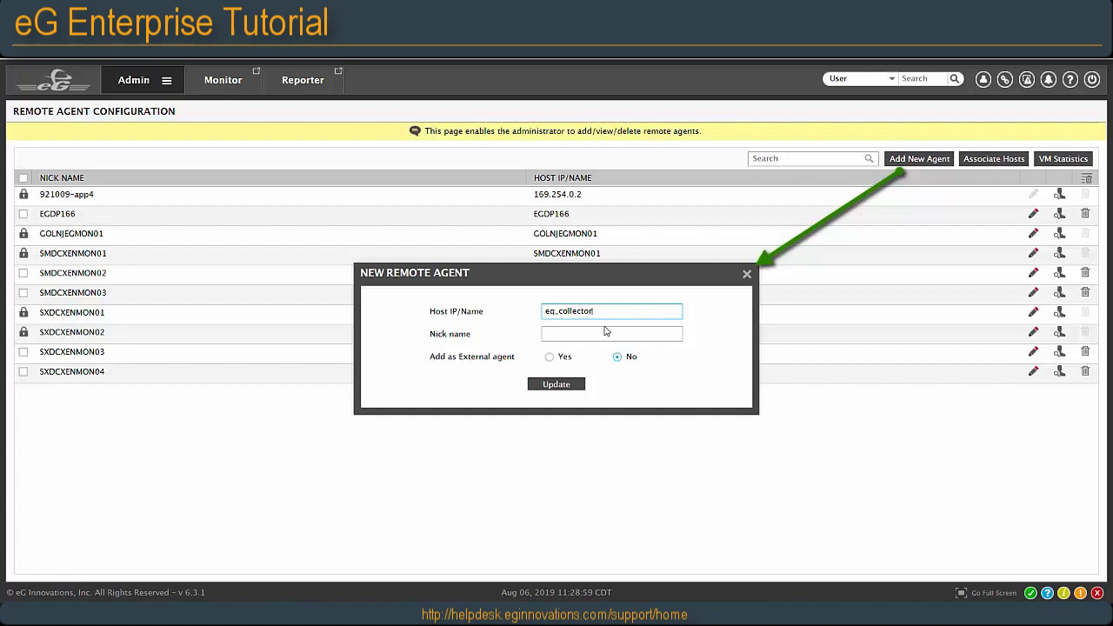
text(eg_collector)
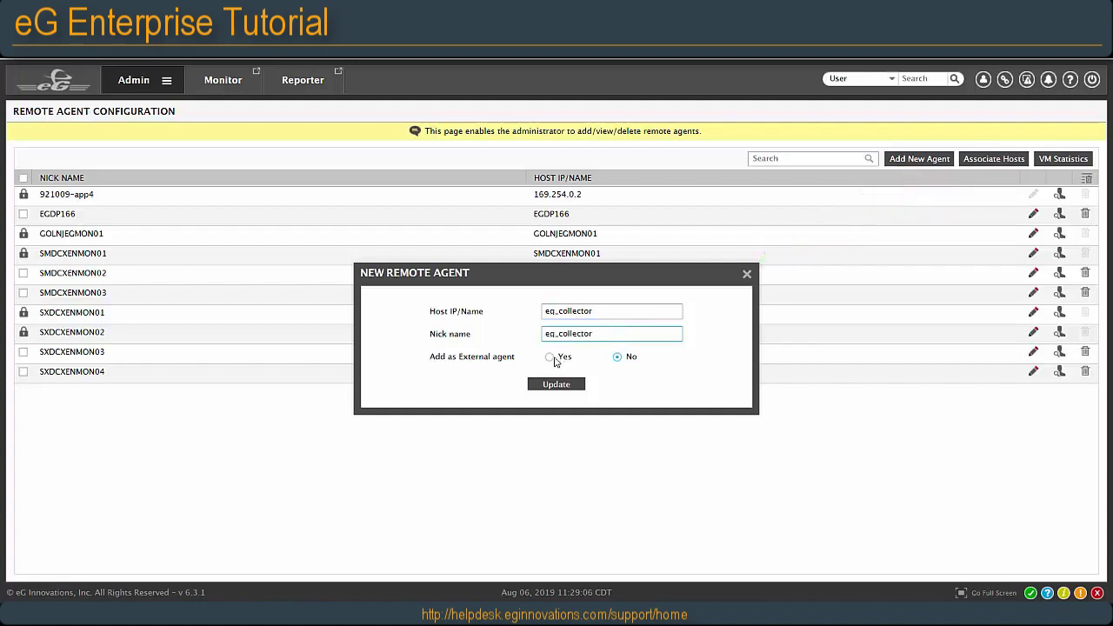
click(549, 357)
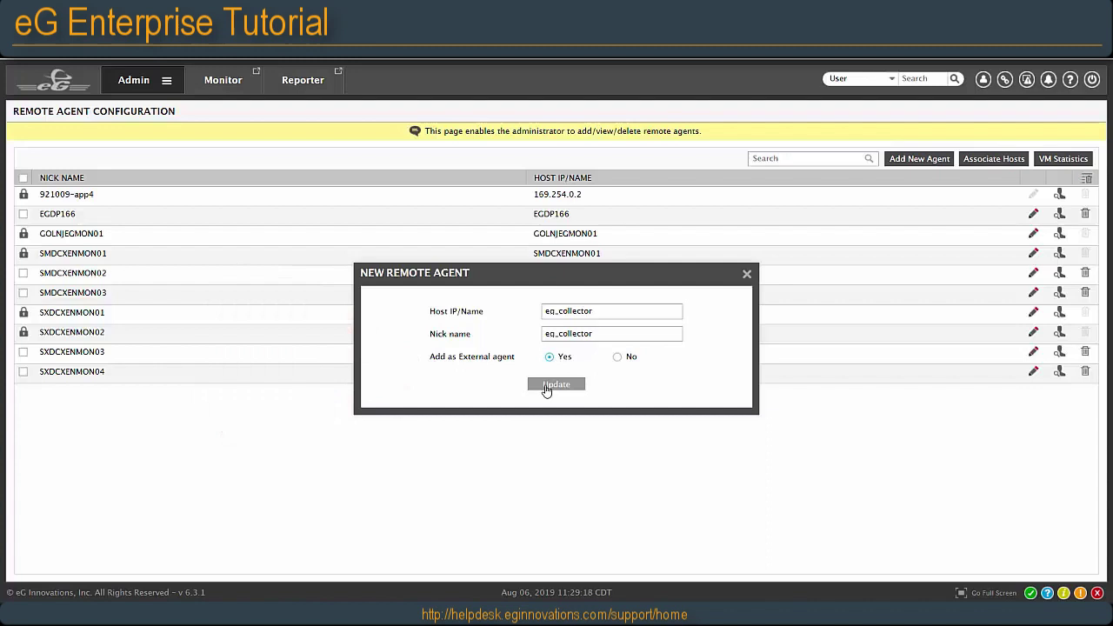
click(556, 384)
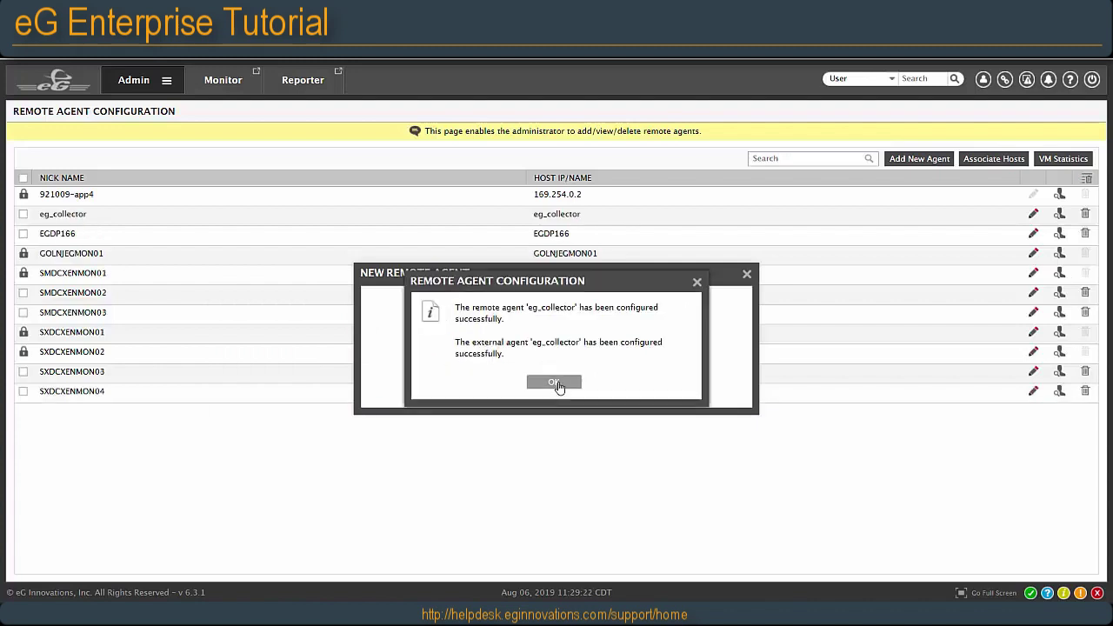
- Confirm the success message and go to Associate Hosts
click(553, 382)
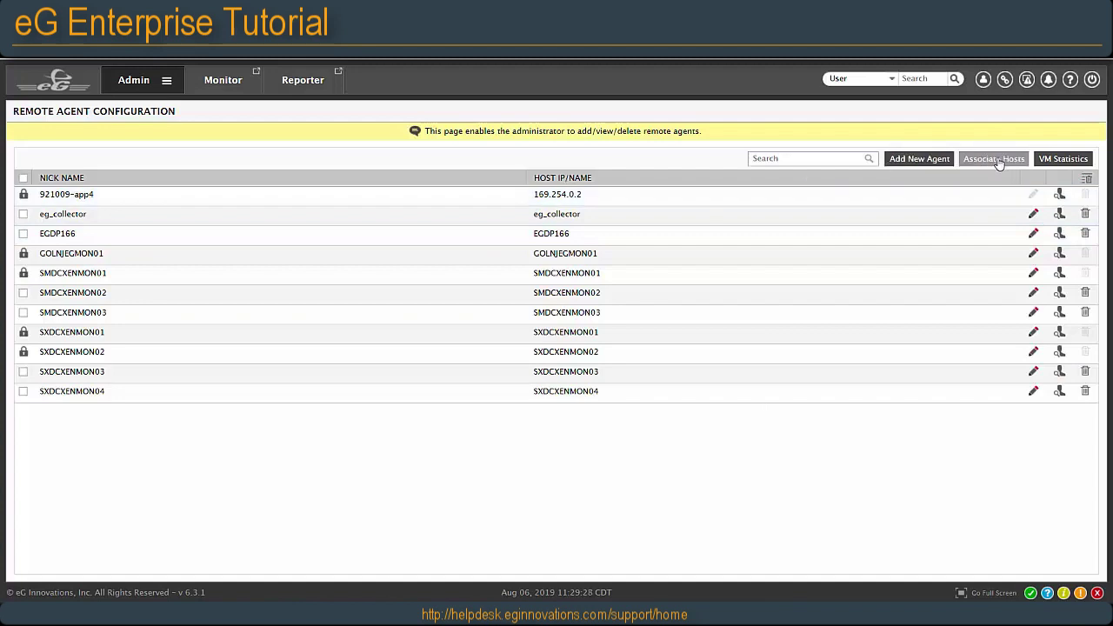
click(993, 159)
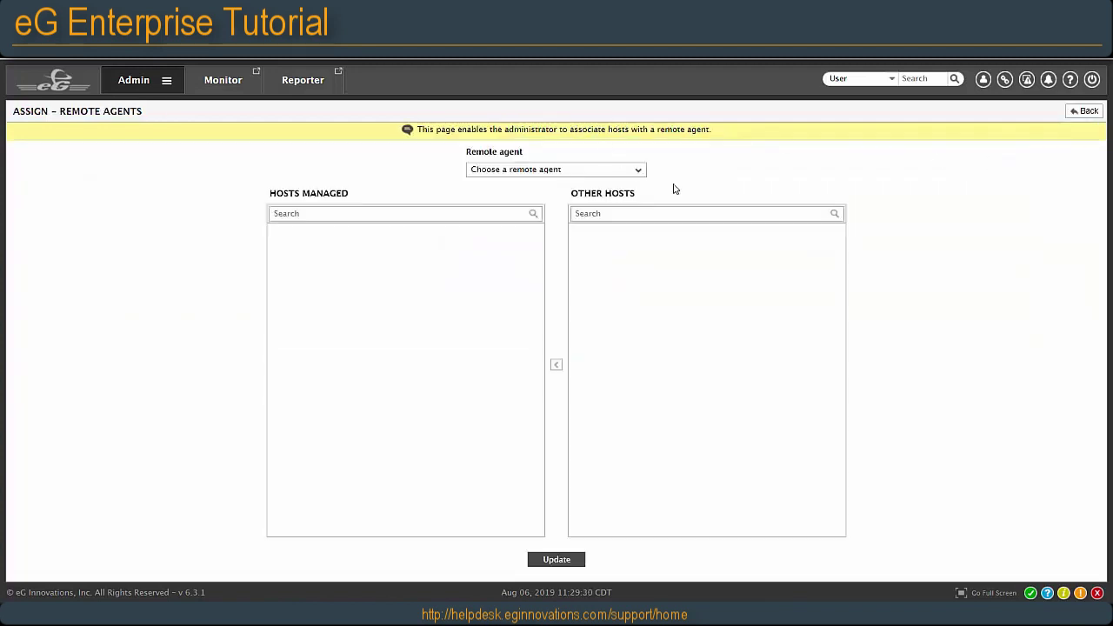
- Choose eg_collector as the remote agent, listing the other available hosts
click(555, 169)
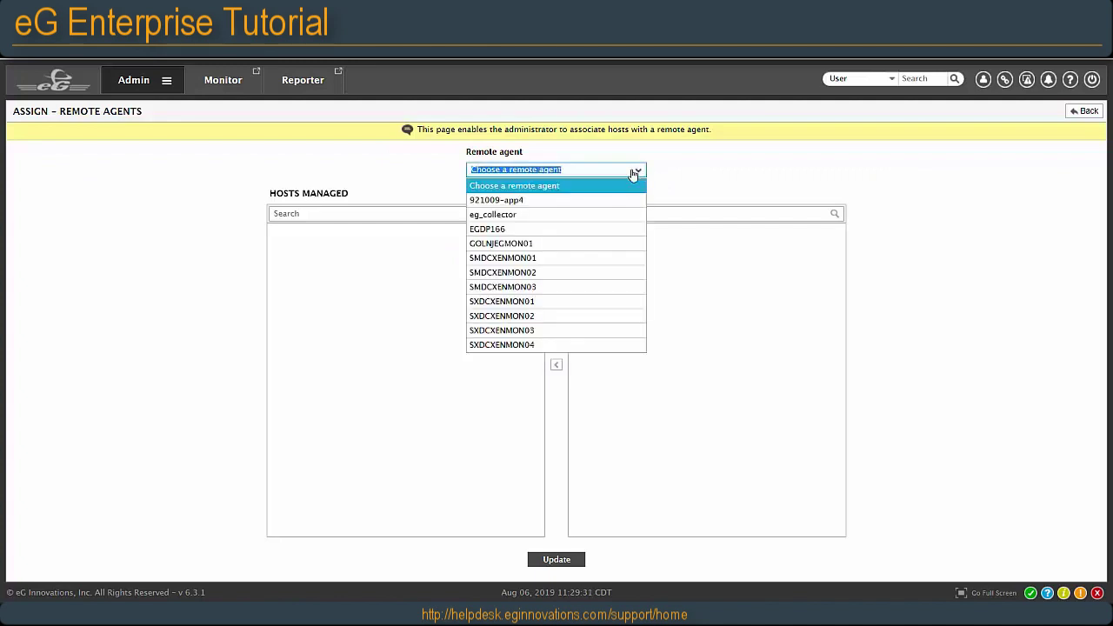
click(492, 215)
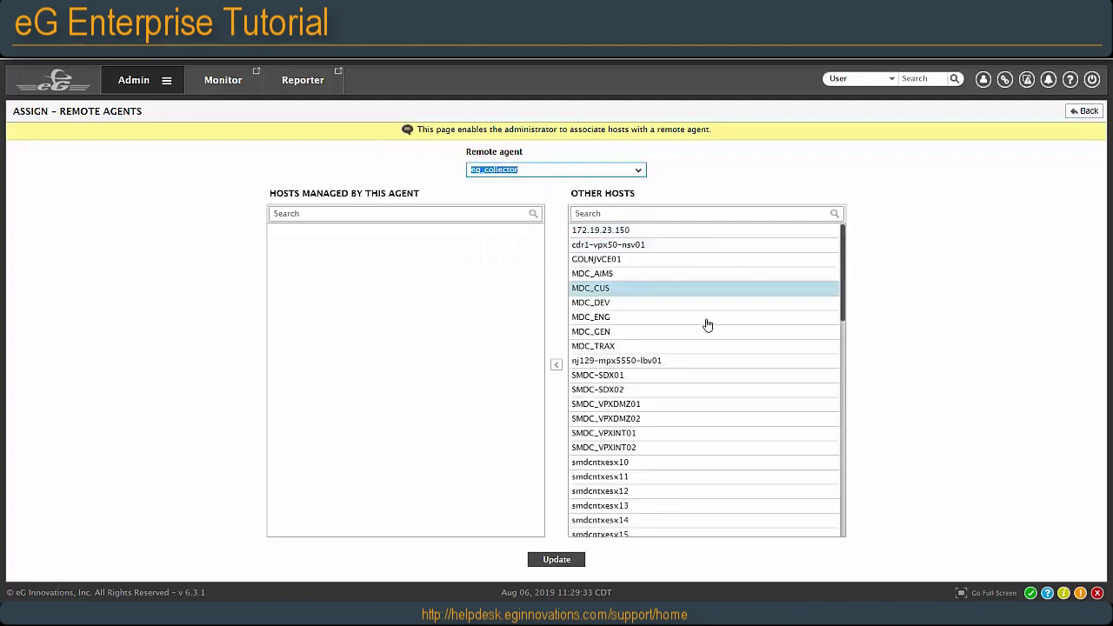
click(600, 229)
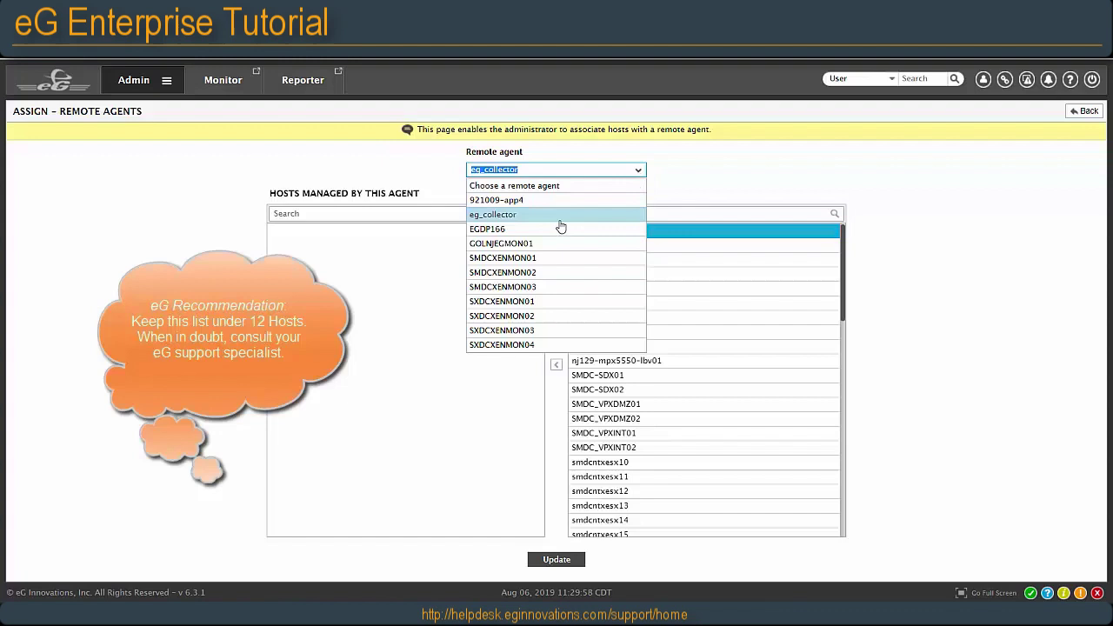
- Select EGDP166, GOLNJEGMON01 and SMDCXENMON01 in turn to view their managed hosts
click(492, 214)
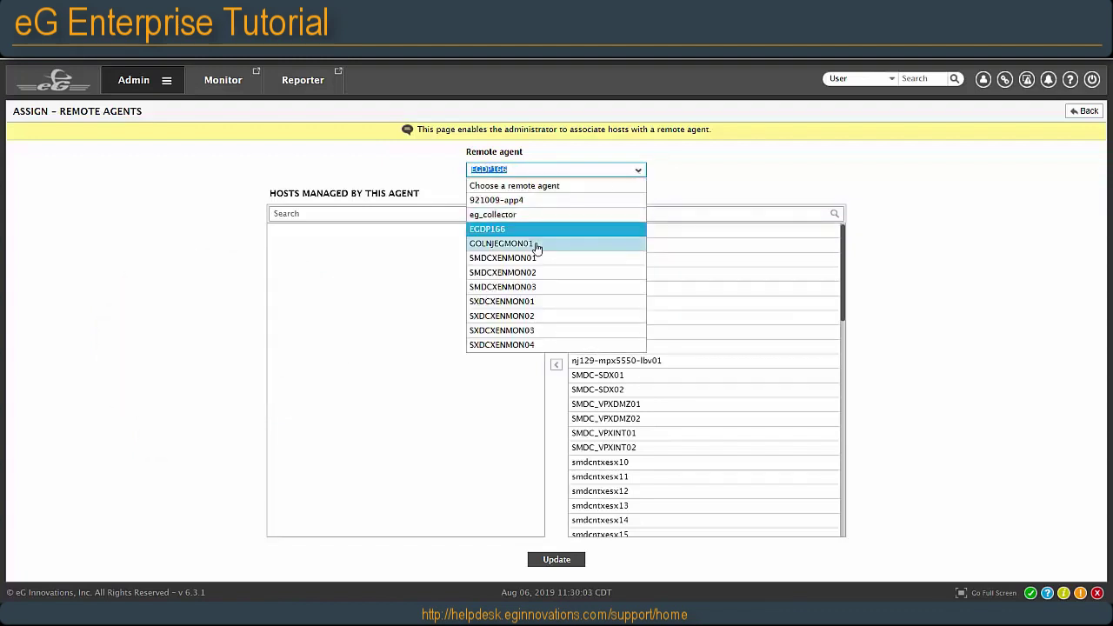
click(501, 244)
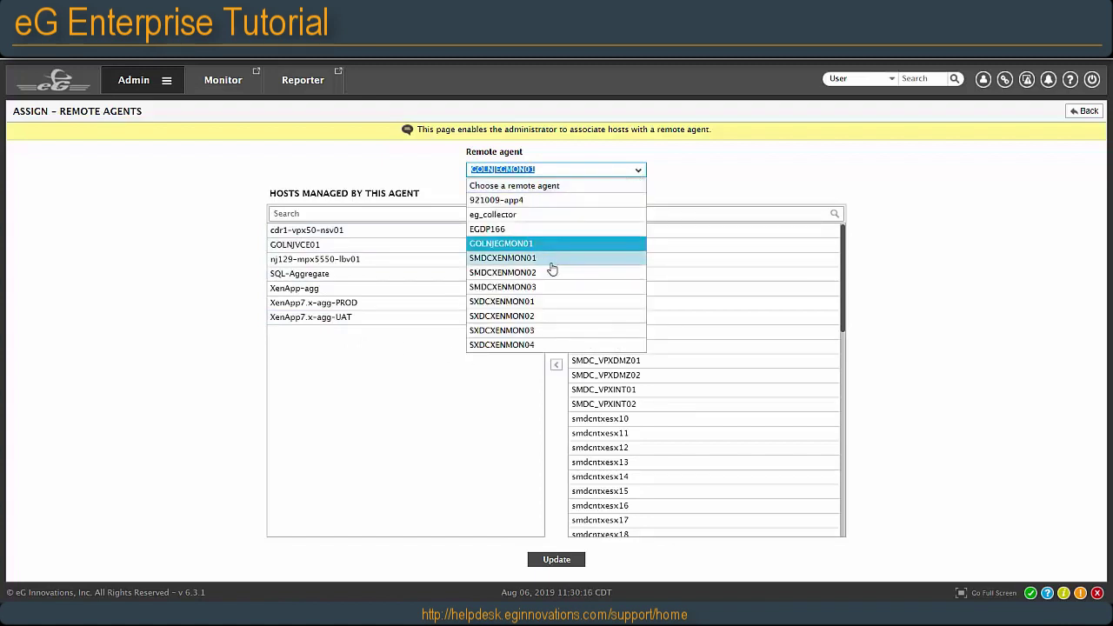
click(503, 257)
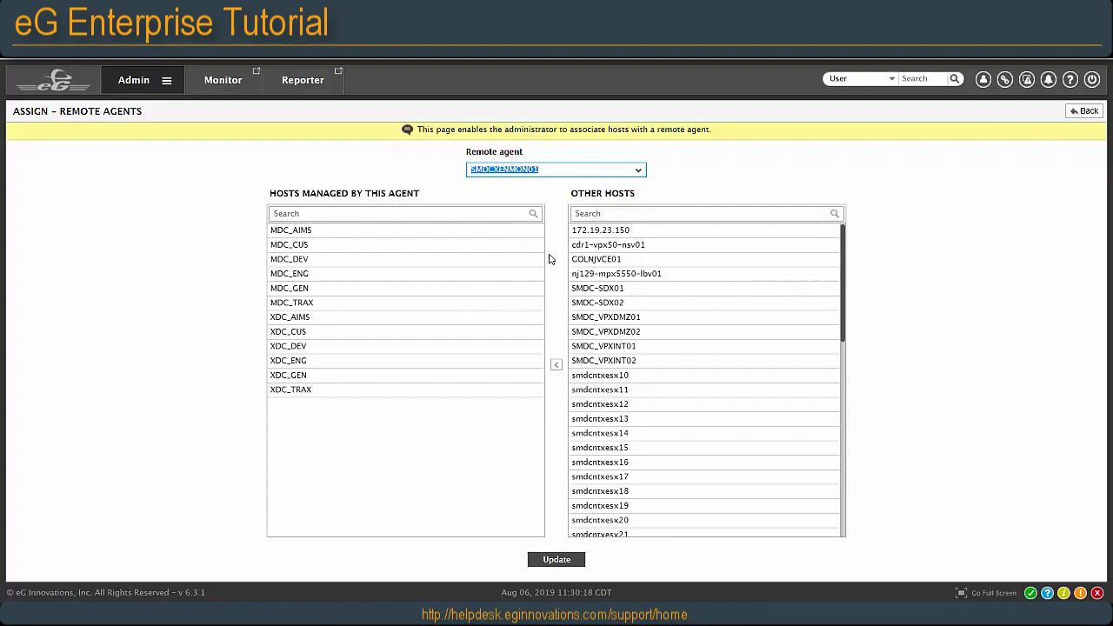